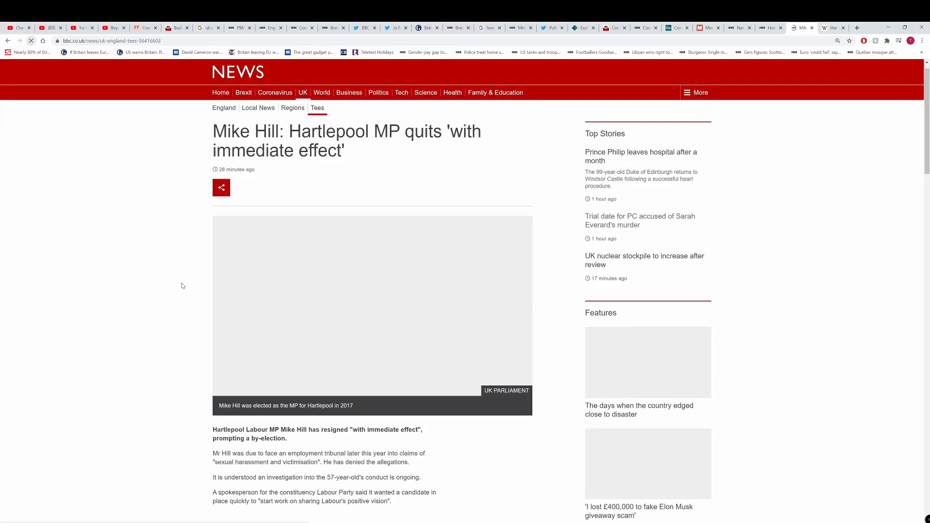
pyautogui.scroll(-3)
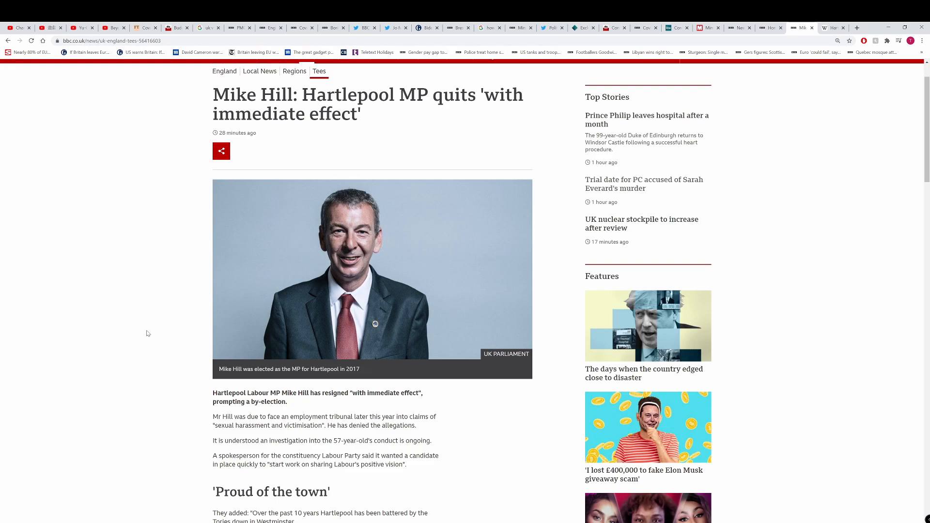
pyautogui.scroll(-3)
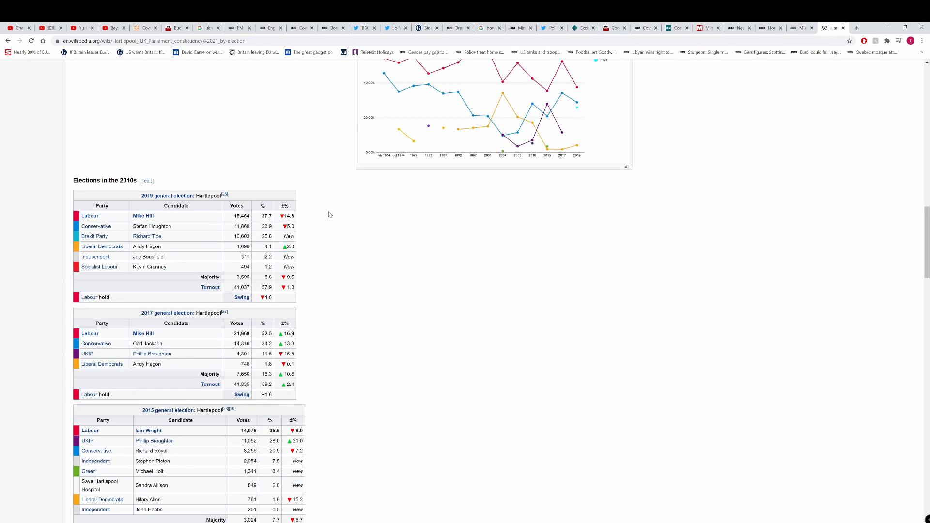
pyautogui.scroll(-3)
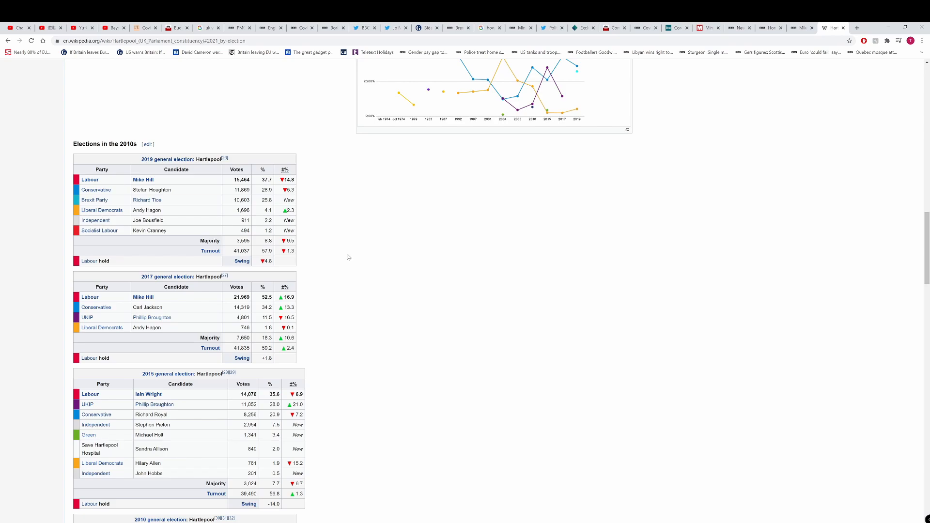
pyautogui.moveTo(281, 311)
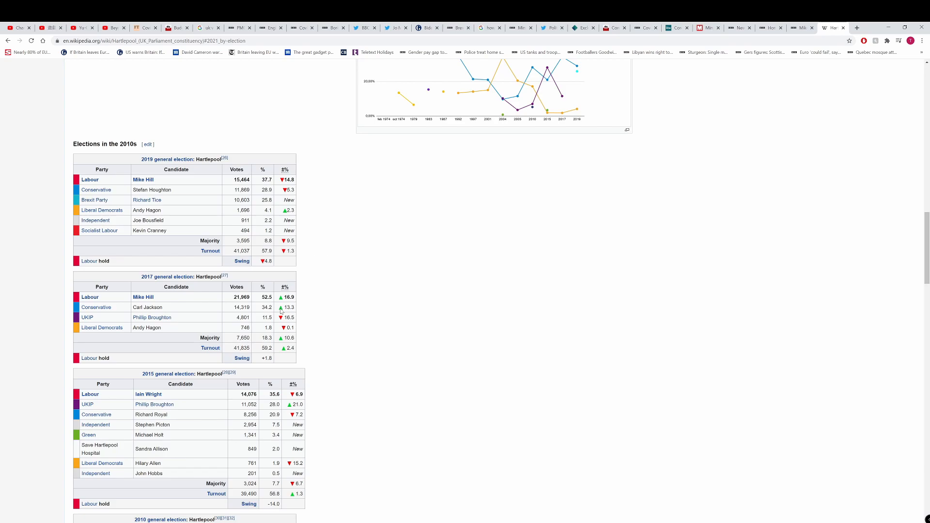
pyautogui.moveTo(272, 218)
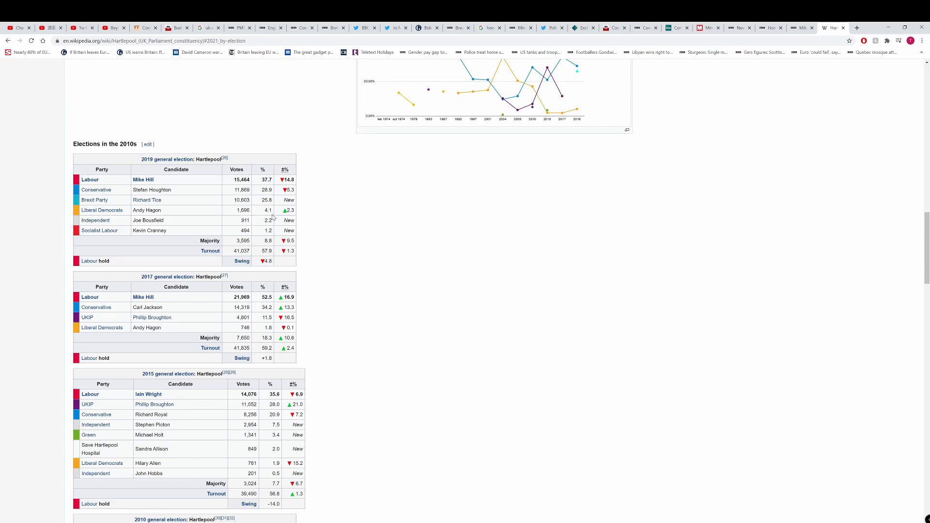
pyautogui.moveTo(355, 222)
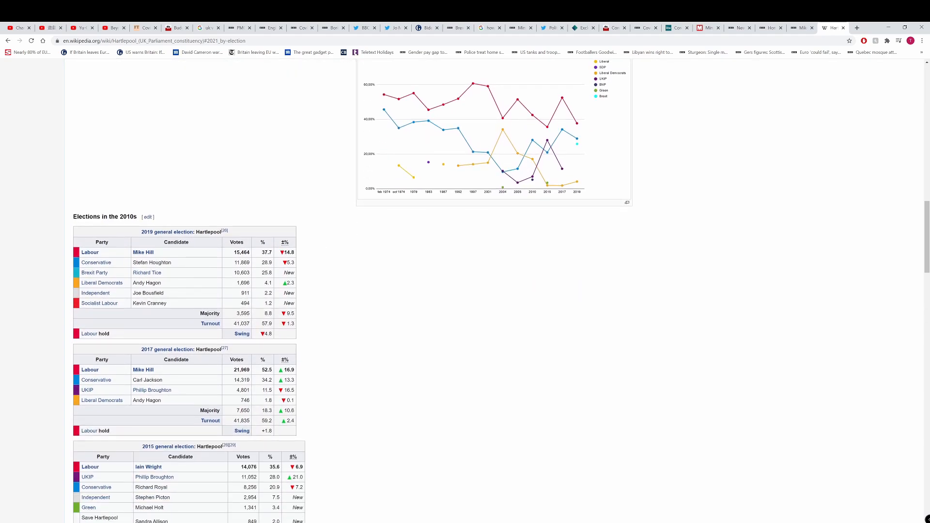
pyautogui.scroll(-3)
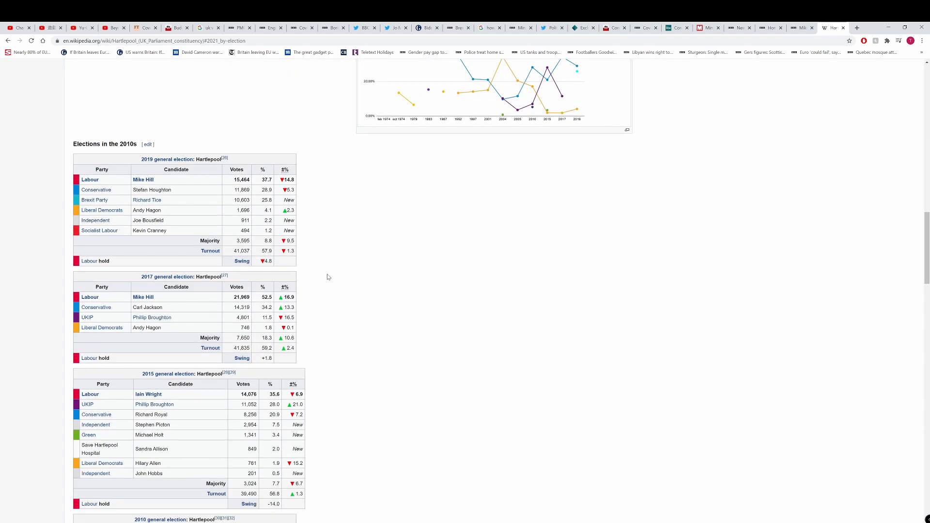